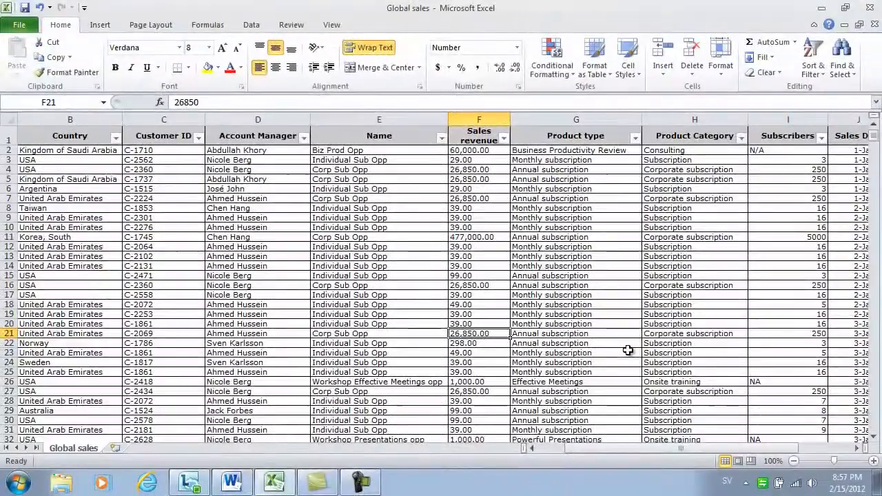
Select a cell in the Global sales table and show the Insert ribbon options.
click(164, 275)
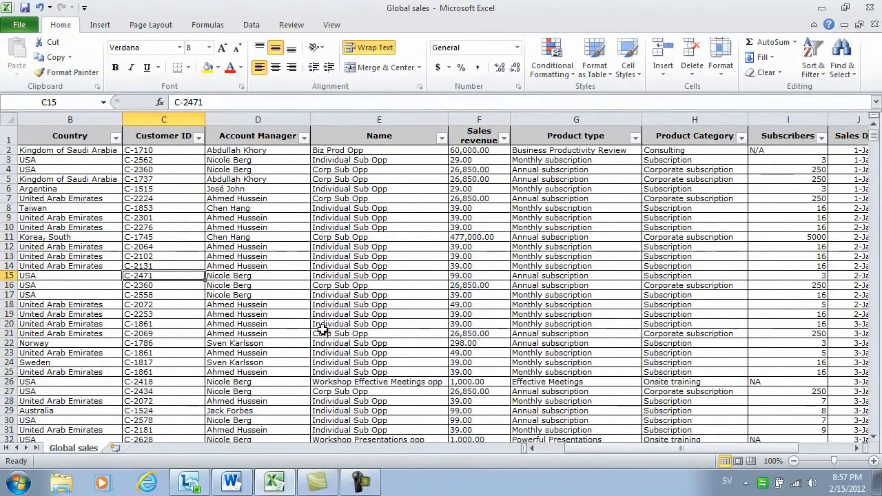
click(99, 24)
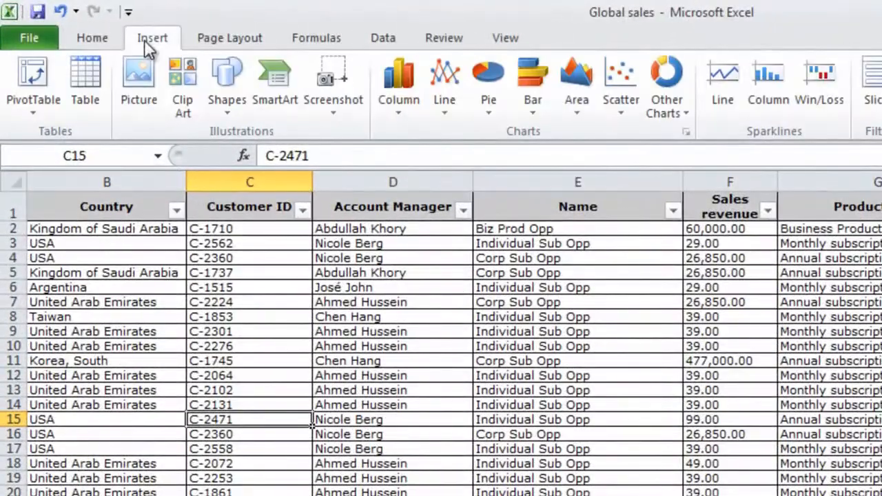
Start a PivotTable from the whole Global sales table on a new worksheet.
click(32, 82)
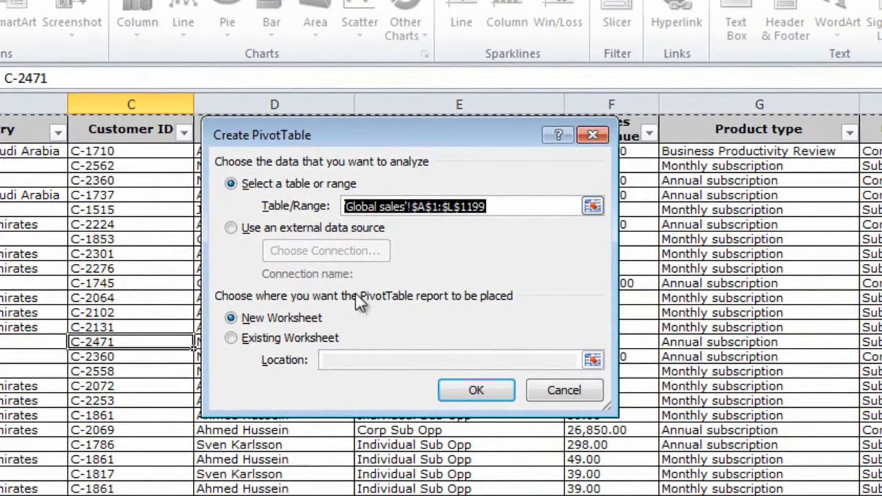
mouse_move(376, 317)
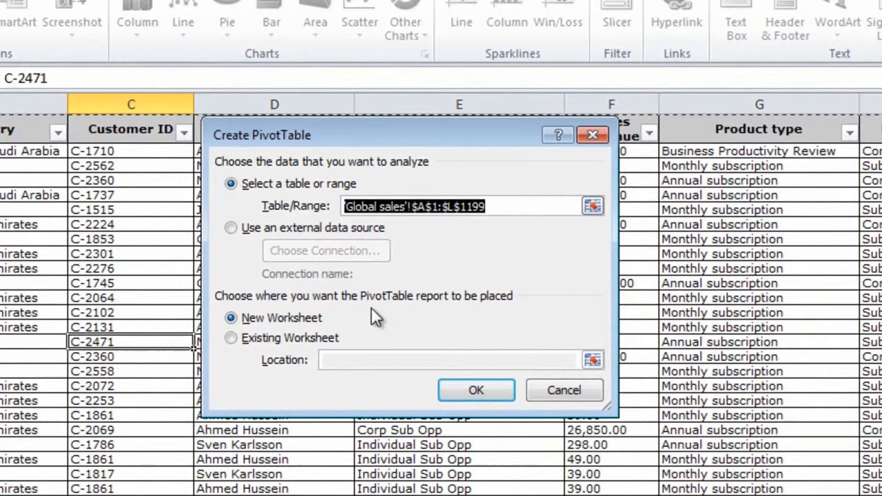
mouse_move(323, 327)
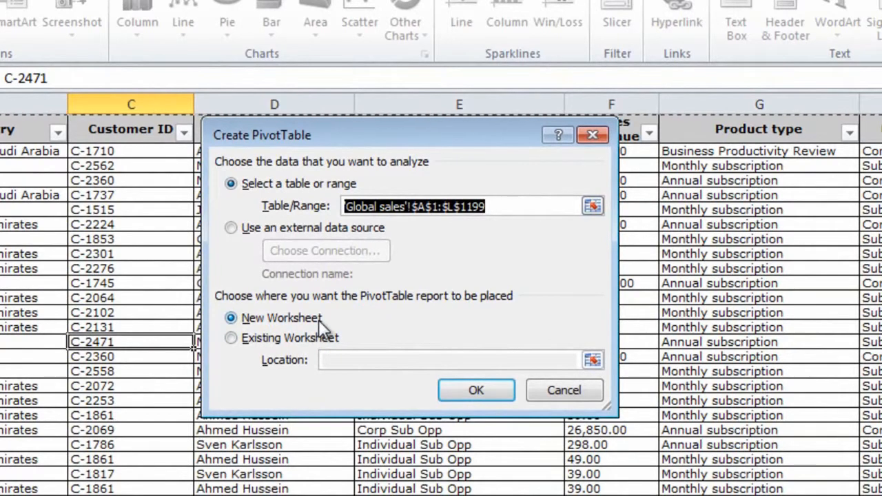
Confirm the Create PivotTable dialog to add an empty PivotTable on a new sheet.
click(476, 390)
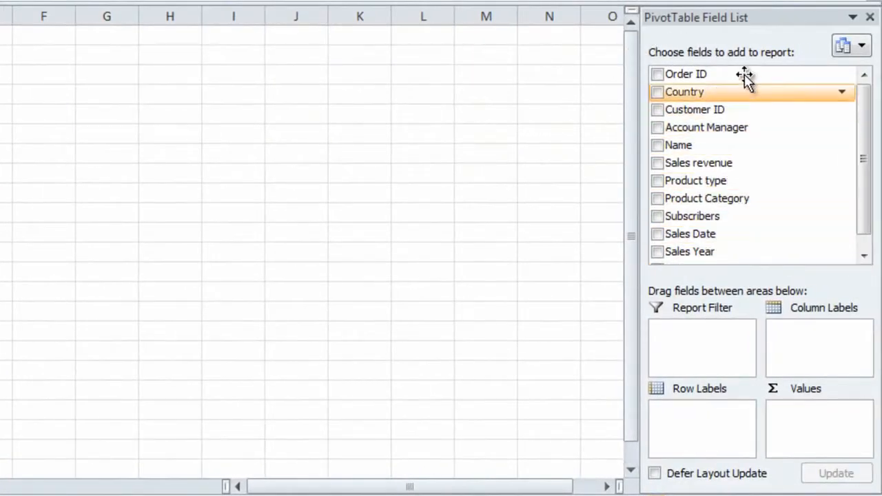
mouse_move(785, 43)
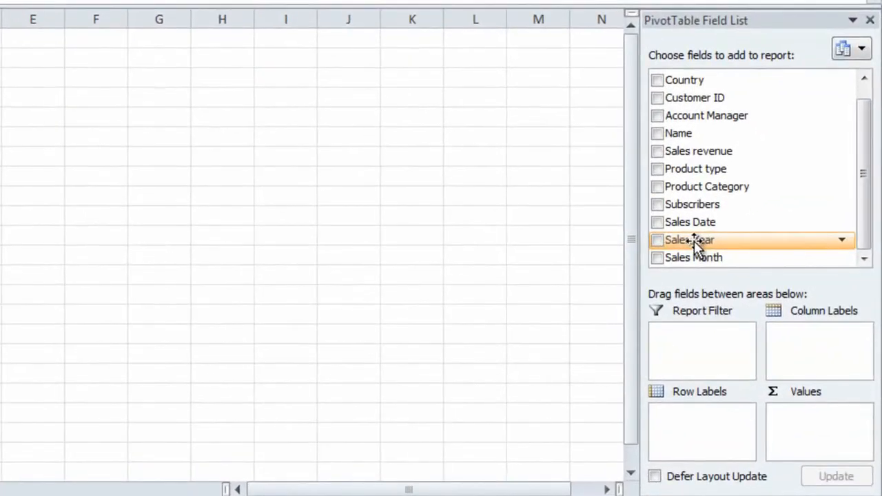
Add Sales Year as a row field and drag Sales revenue into Values.
click(657, 240)
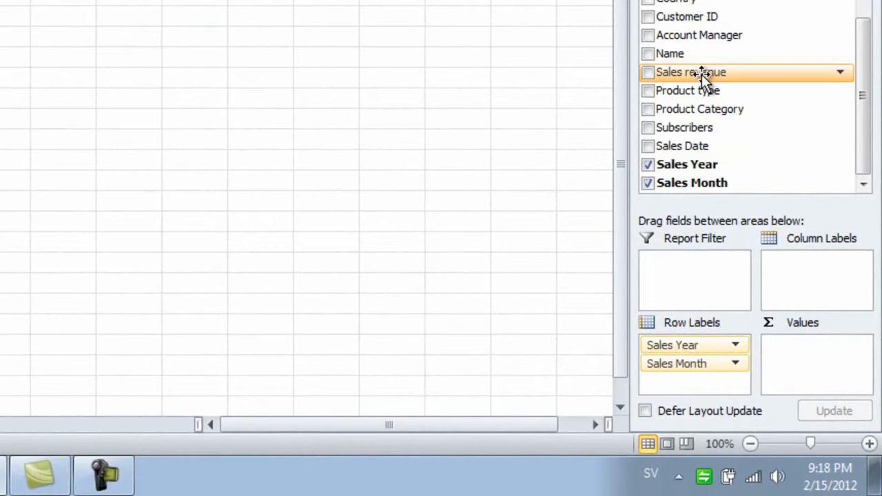
drag(689, 72, 806, 337)
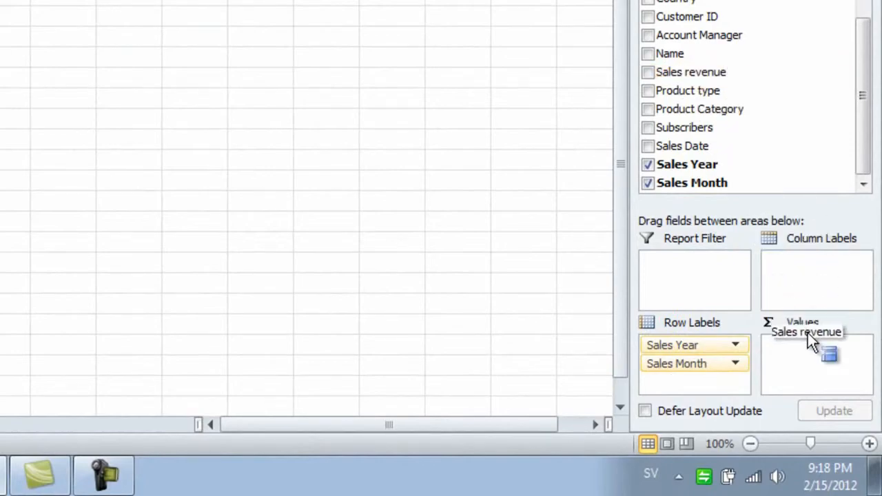